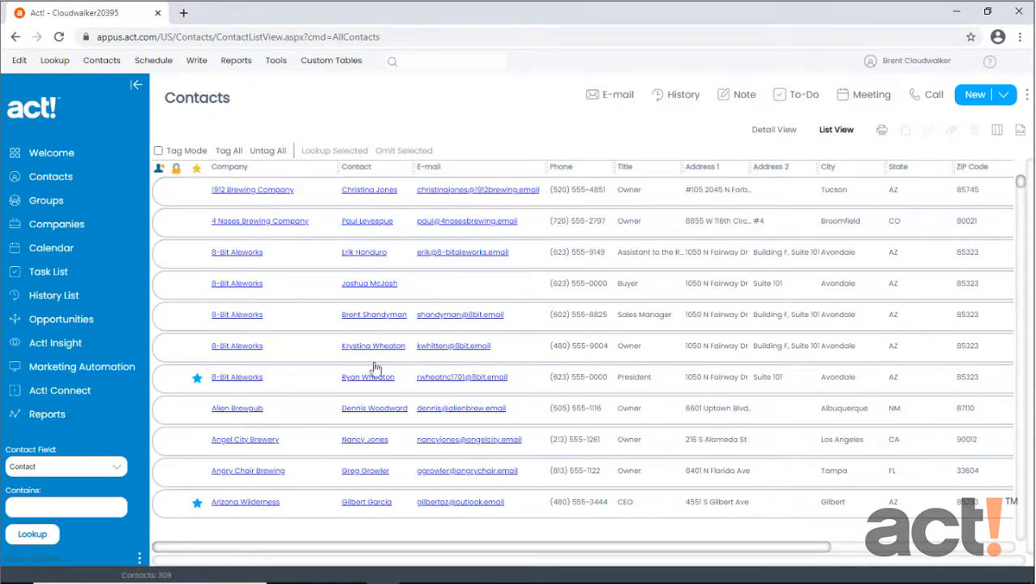
# Open the Angel City Brewery contact's detail record from the Contacts List
pyautogui.click(364, 437)
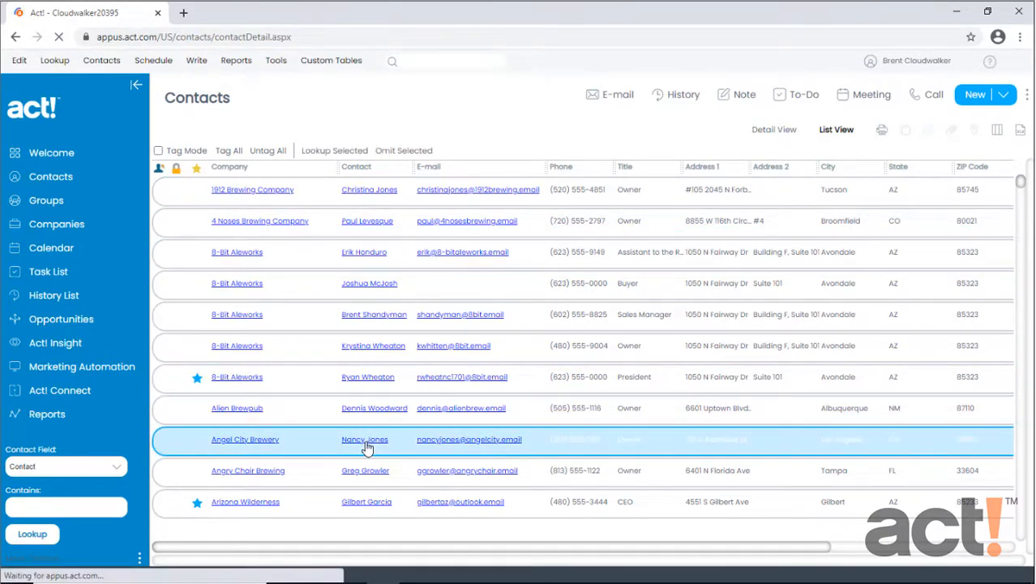
pyautogui.click(364, 438)
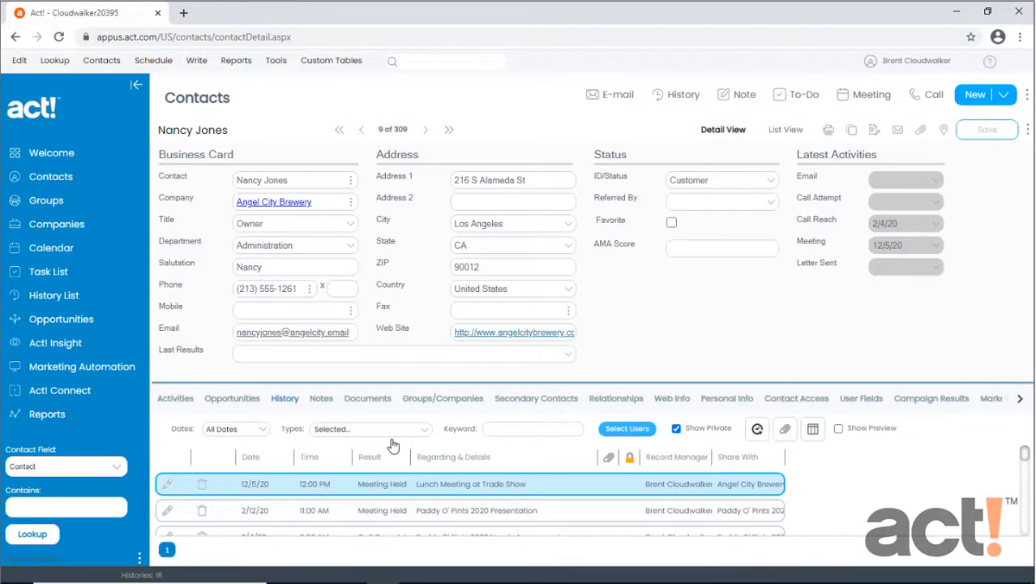
pyautogui.moveTo(609, 314)
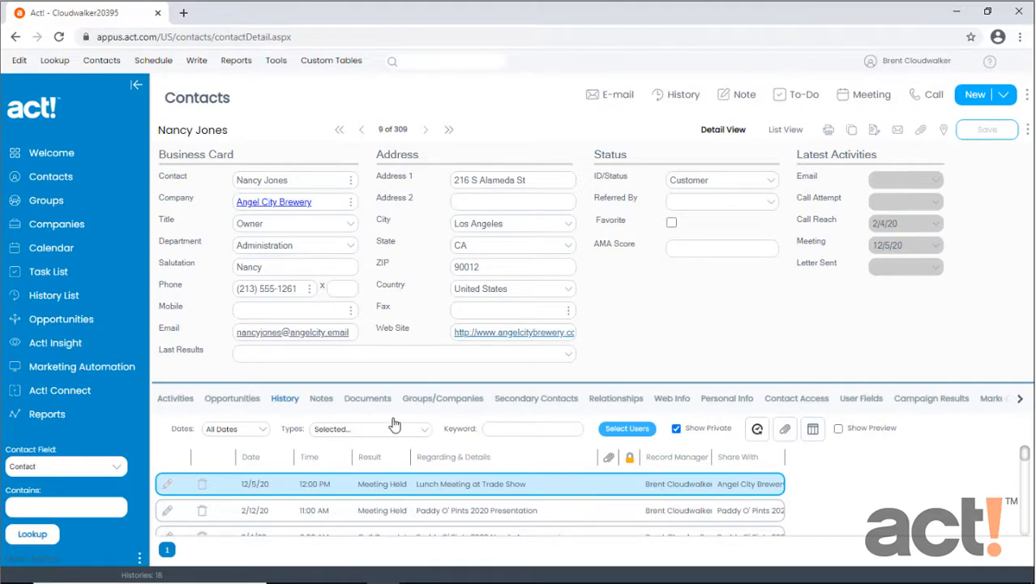
pyautogui.moveTo(436, 423)
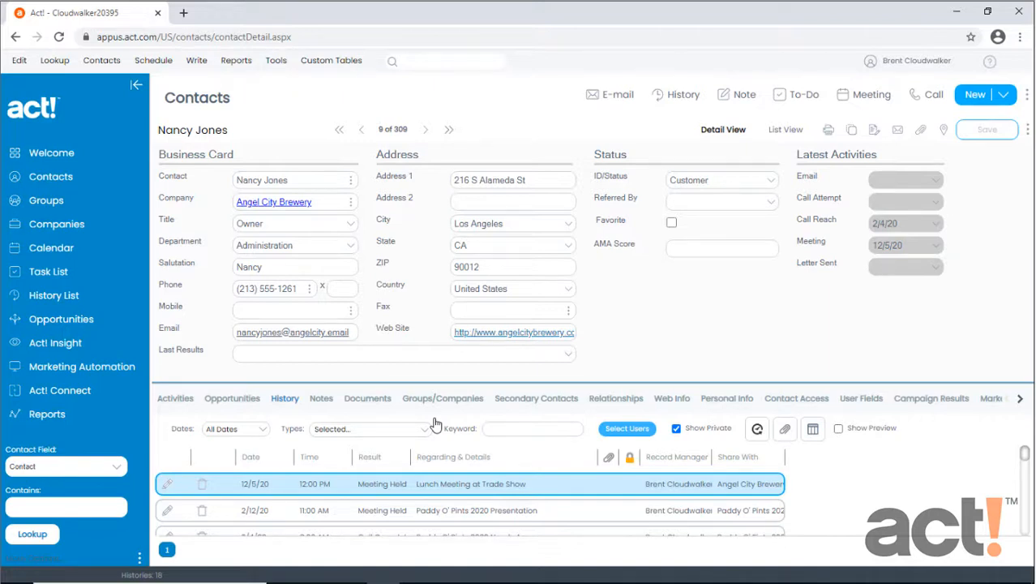
pyautogui.moveTo(393, 227)
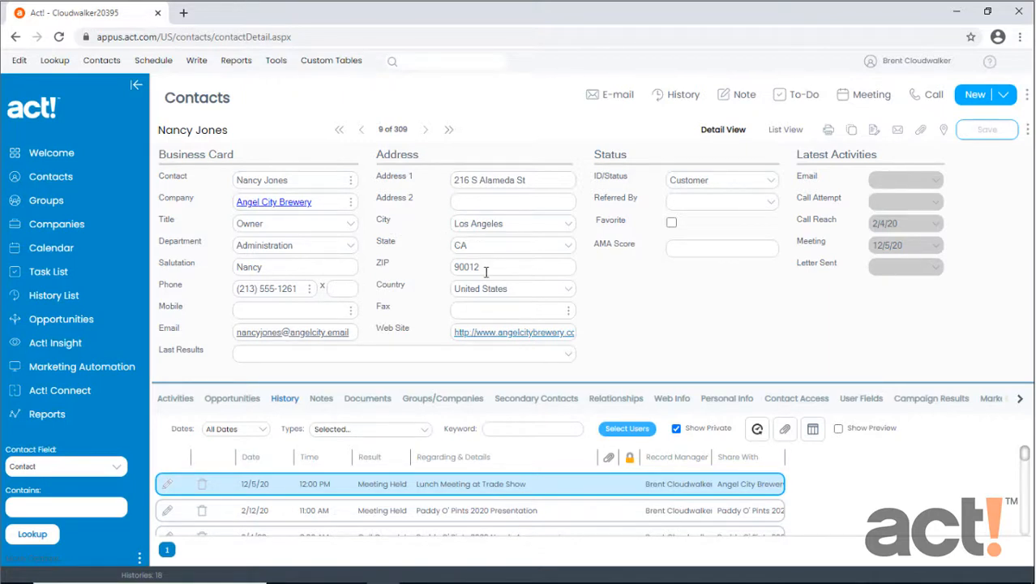
pyautogui.moveTo(490, 306)
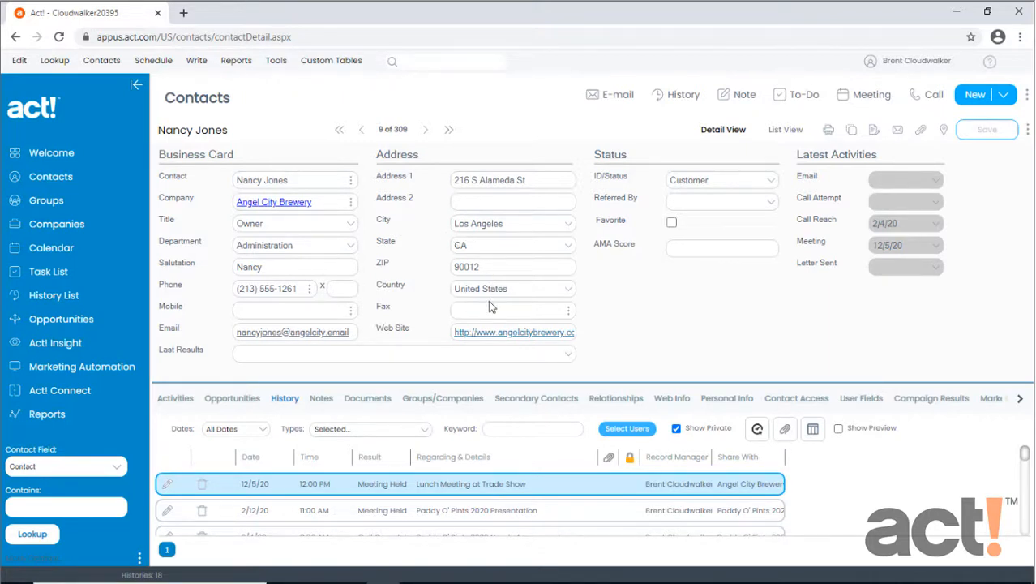
pyautogui.moveTo(567, 302)
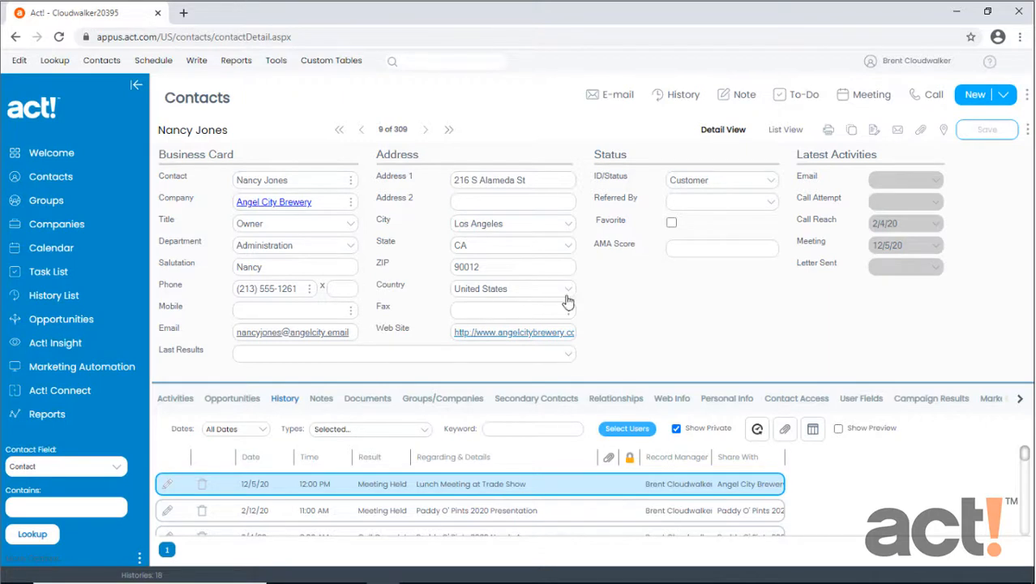
pyautogui.moveTo(315, 113)
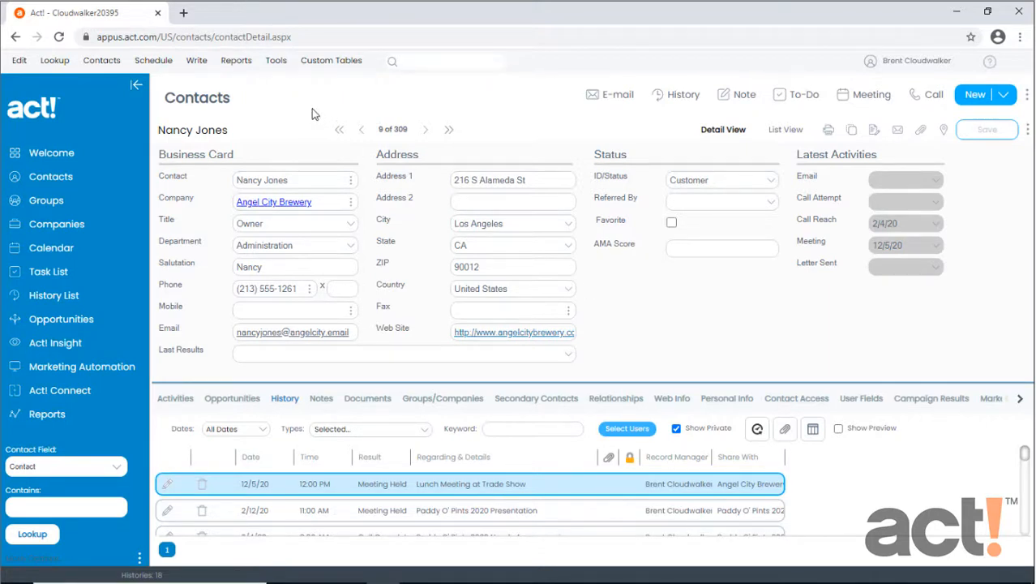
pyautogui.click(275, 60)
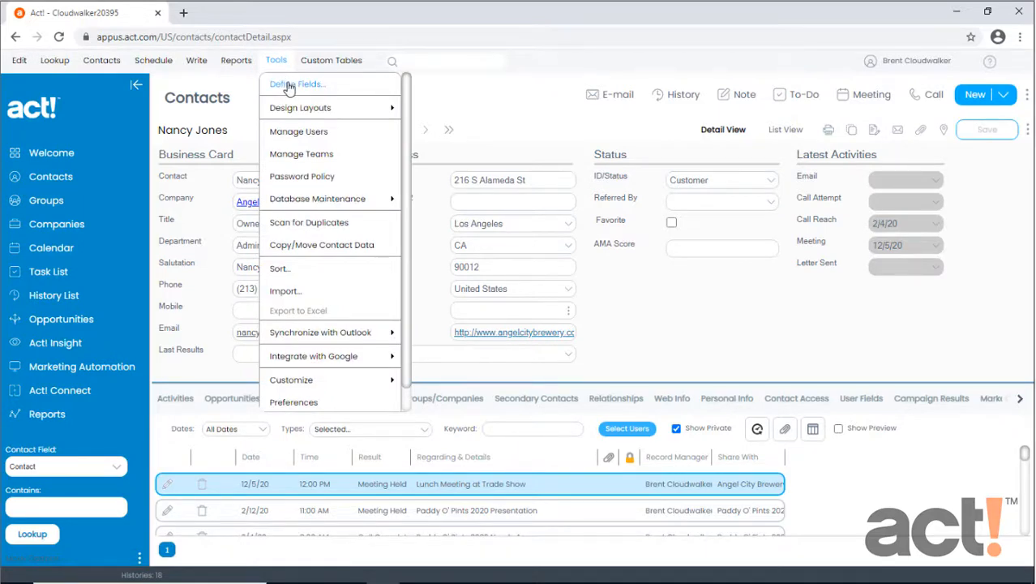
pyautogui.click(295, 84)
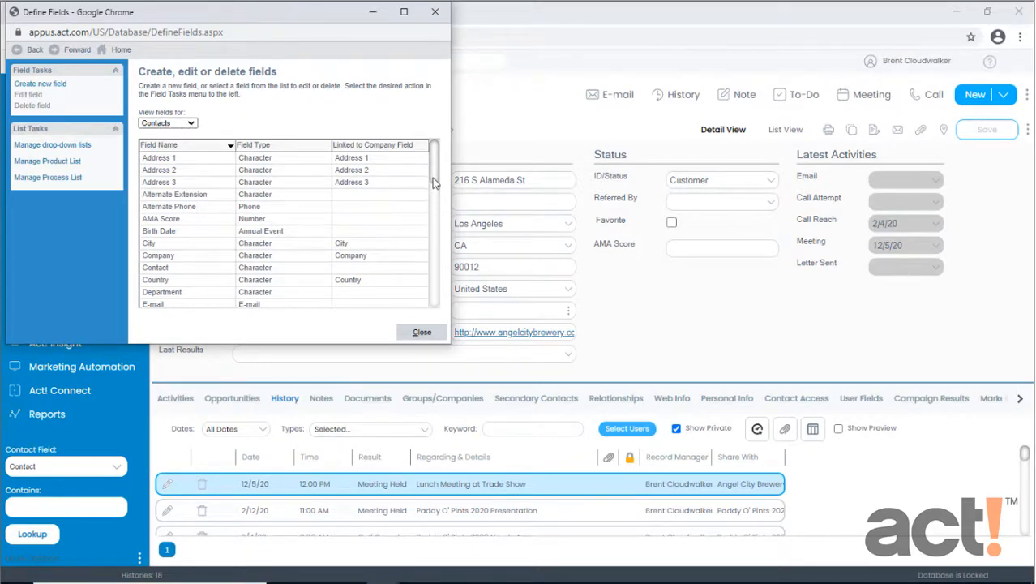
pyautogui.scroll(-3)
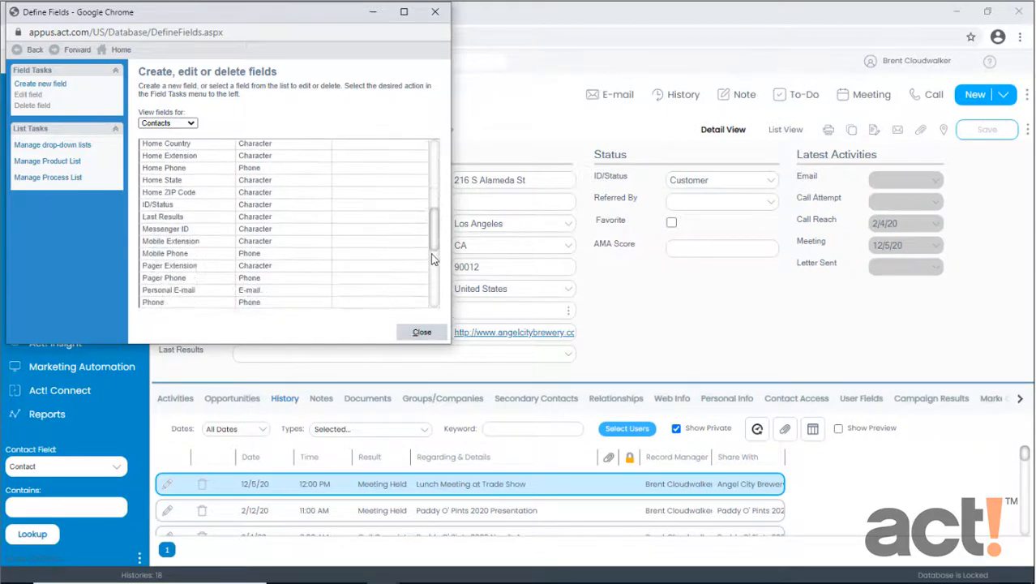
pyautogui.scroll(3)
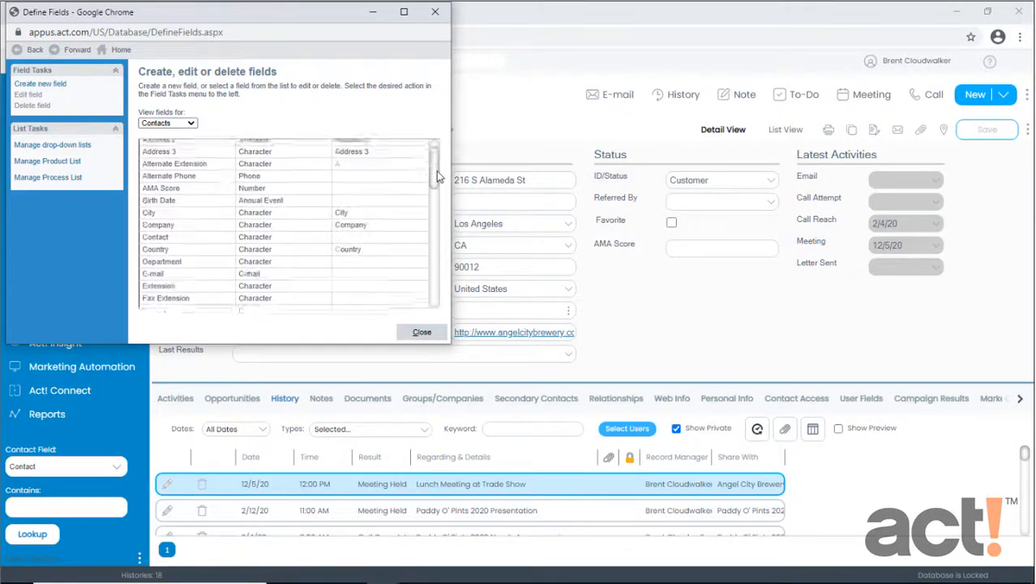
pyautogui.scroll(3)
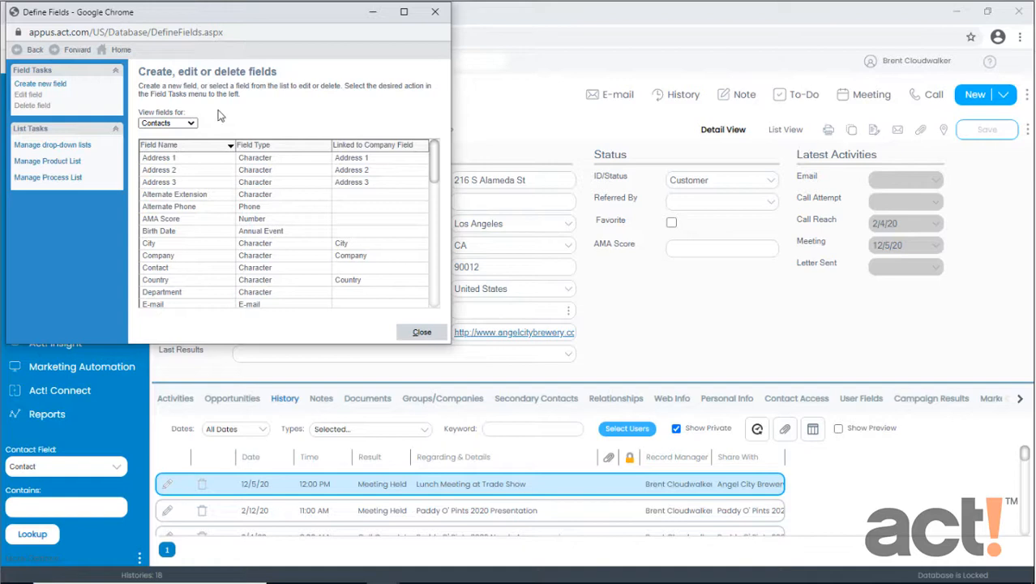
pyautogui.moveTo(39, 84)
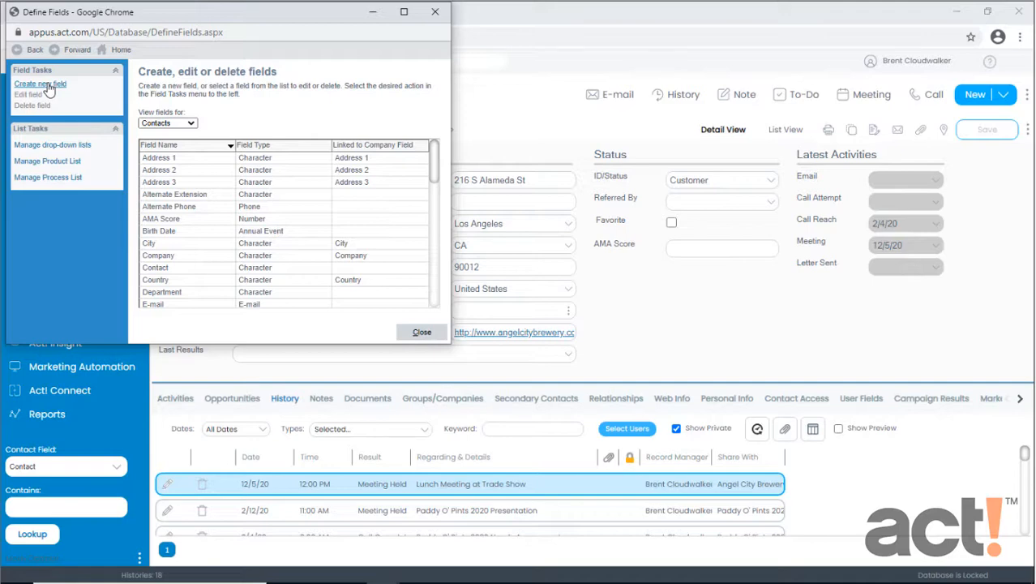
pyautogui.click(422, 331)
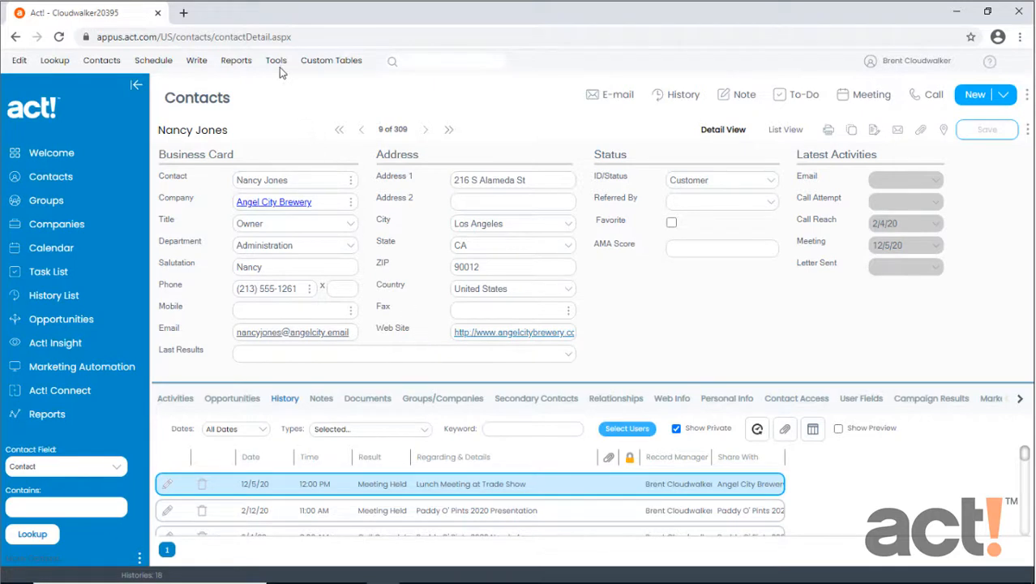
# Launch the Contact Layout Designer from Tools > Design Layouts > Contact
pyautogui.click(275, 60)
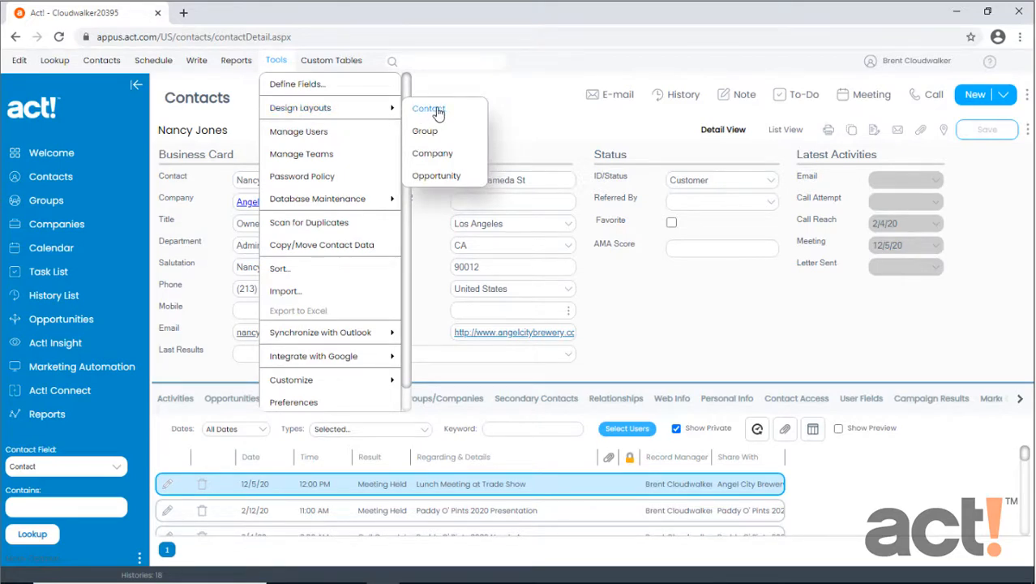
pyautogui.click(428, 109)
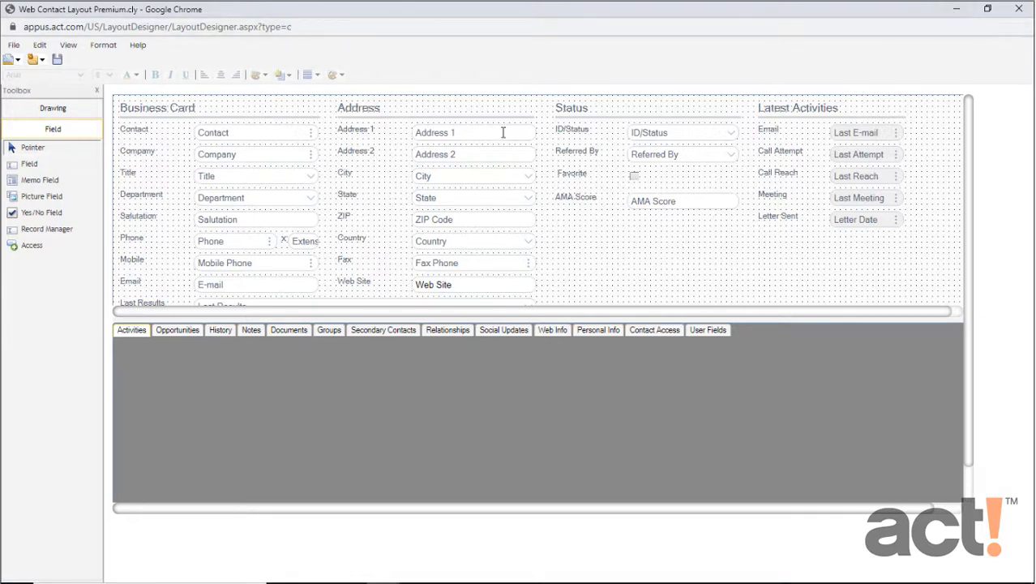
pyautogui.moveTo(366, 139)
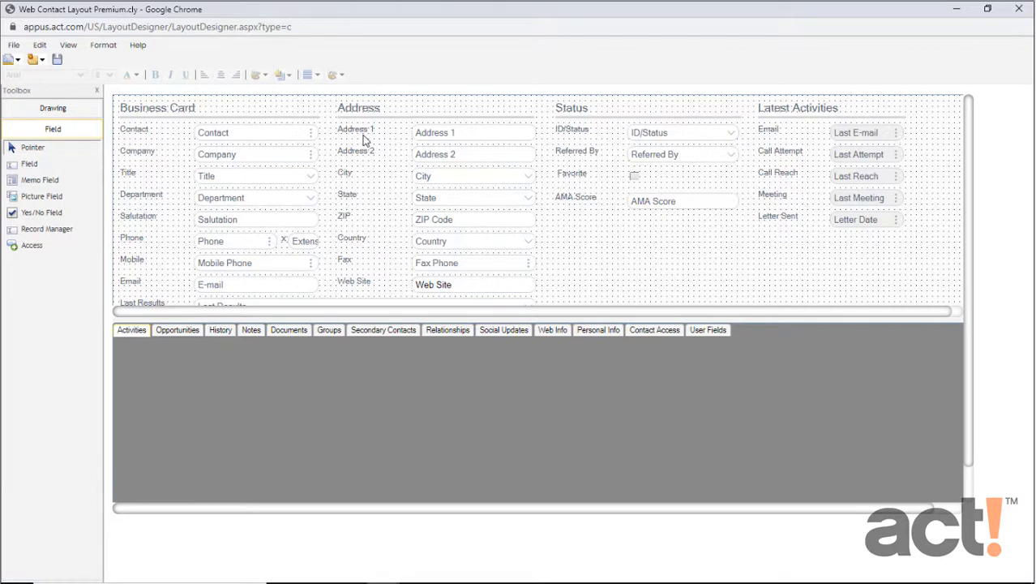
pyautogui.moveTo(445, 136)
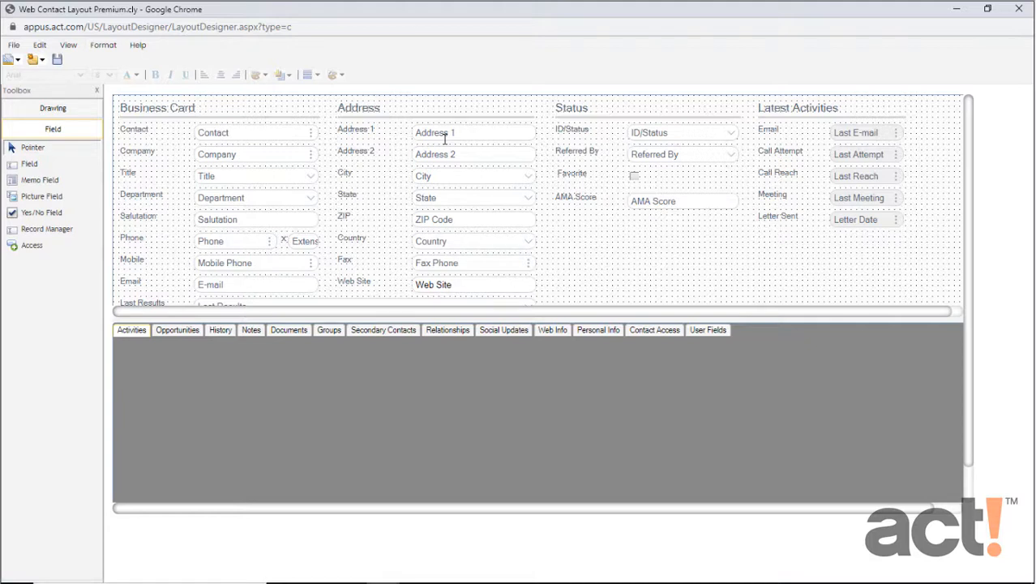
pyautogui.moveTo(371, 144)
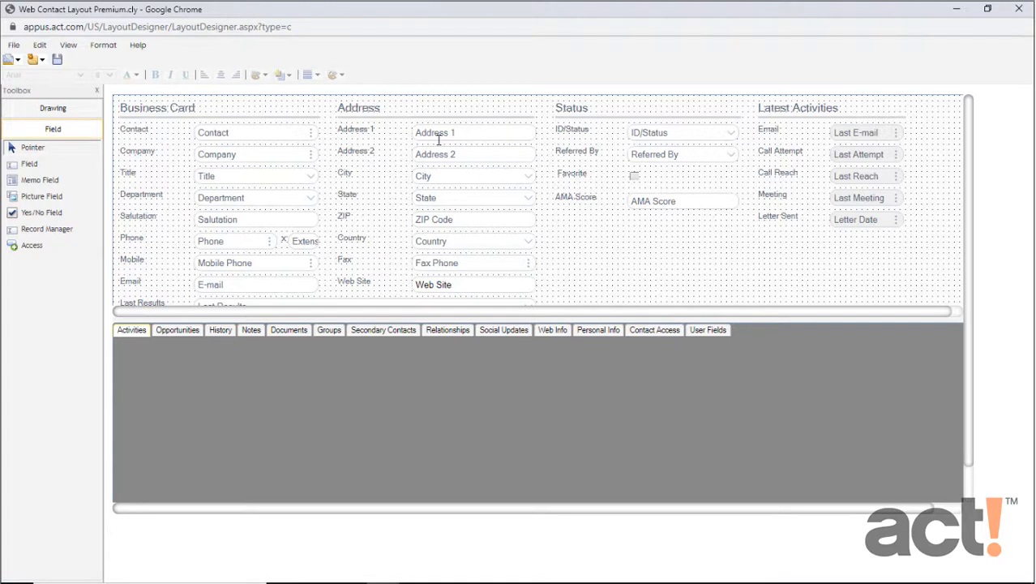
# Select the AMA Score label beside its field and view the Toolbox drawing items
pyautogui.click(652, 201)
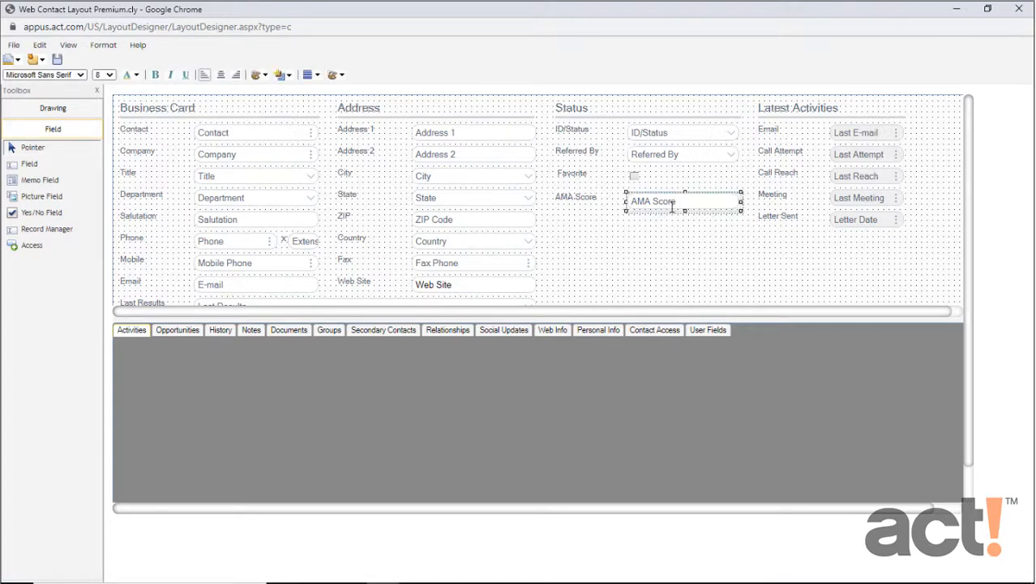
pyautogui.moveTo(681, 201); pyautogui.dragTo(571, 201)
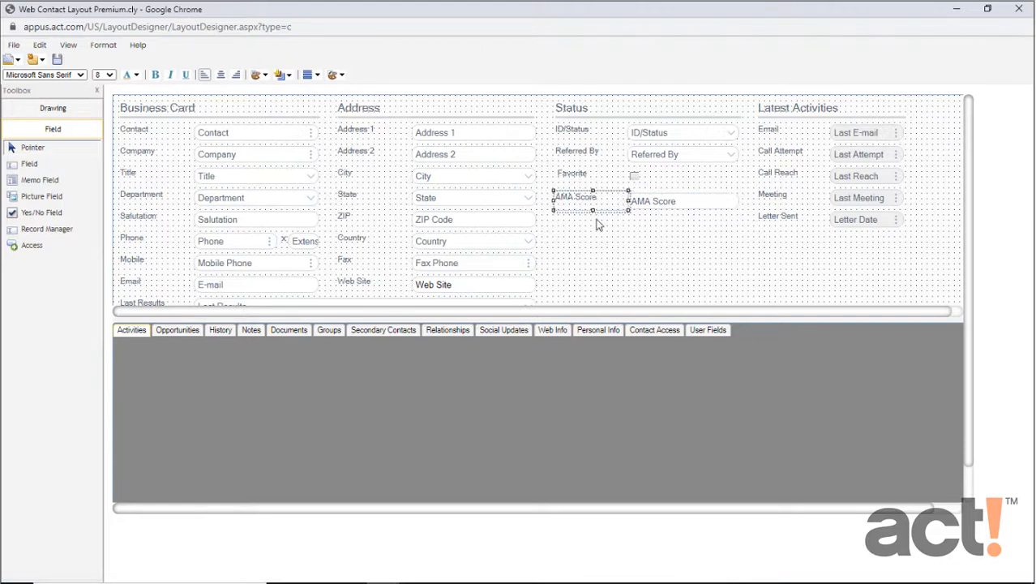
pyautogui.moveTo(552, 225)
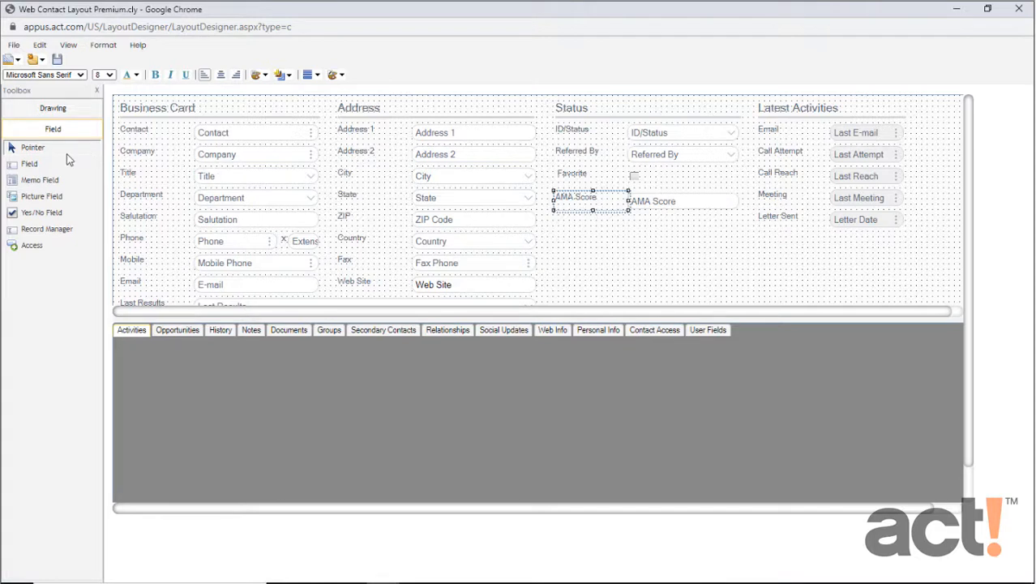
pyautogui.click(52, 107)
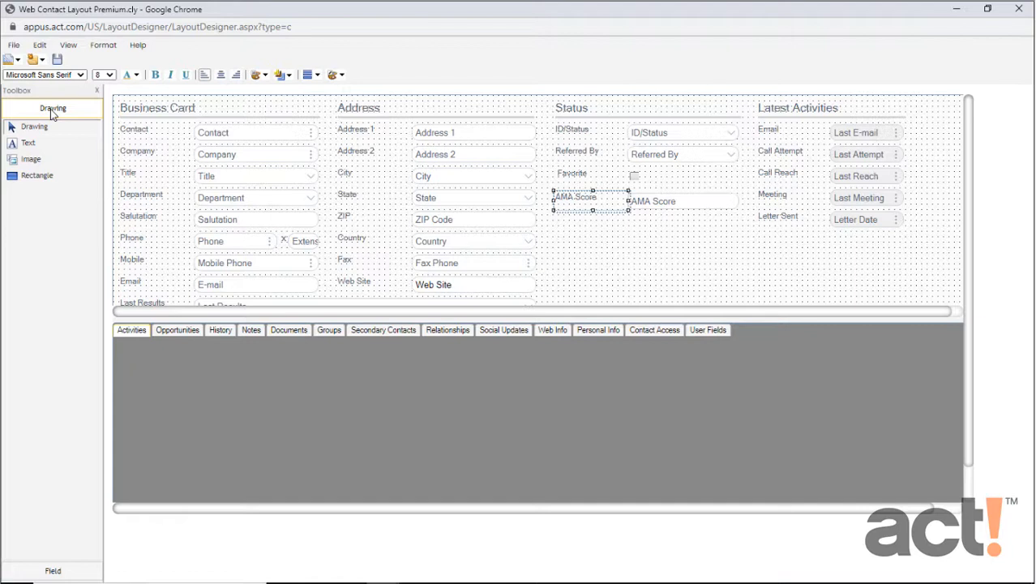
pyautogui.moveTo(52, 467)
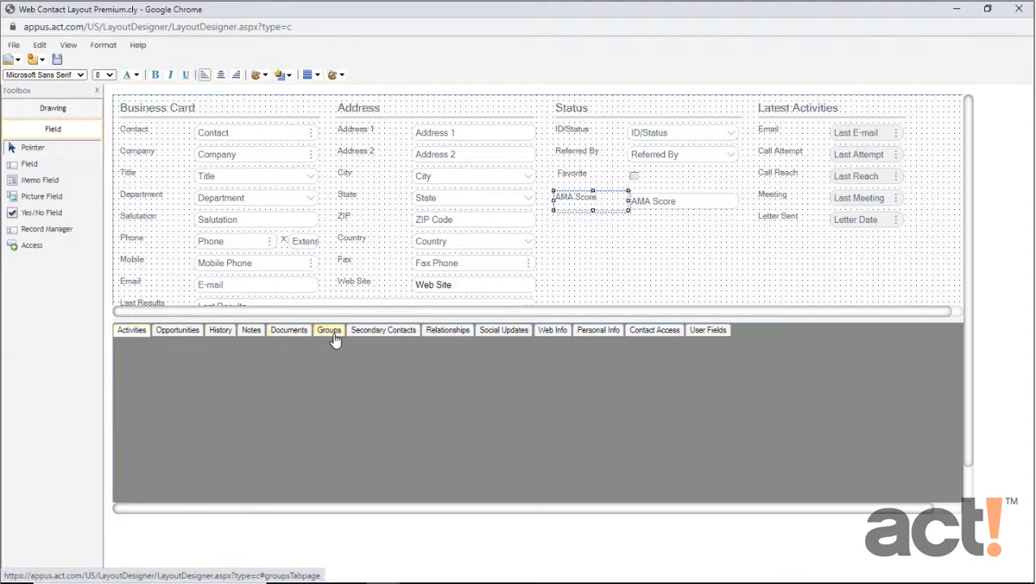
pyautogui.moveTo(204, 75)
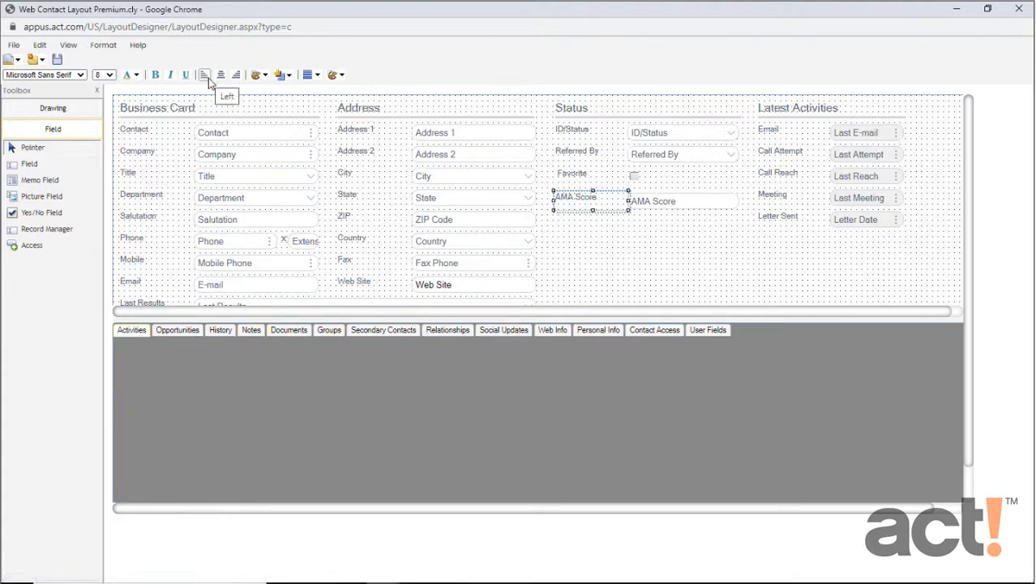